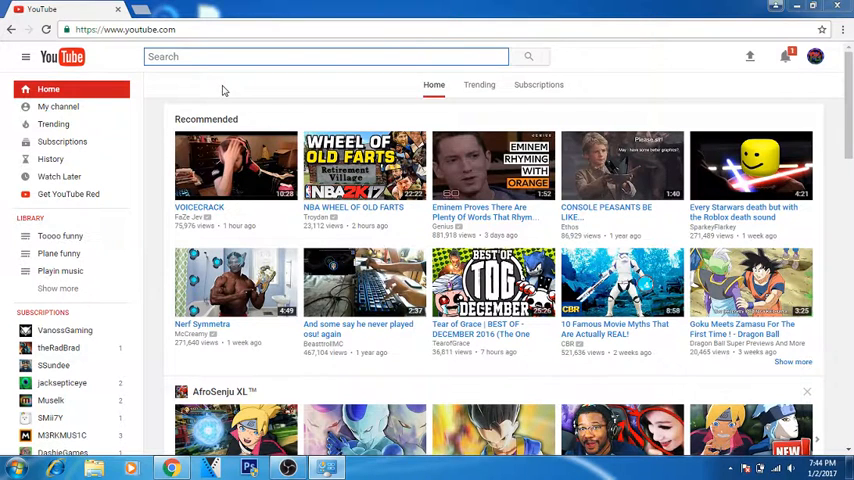
{"action": "mouse_move", "coordinate": [250, 108]}
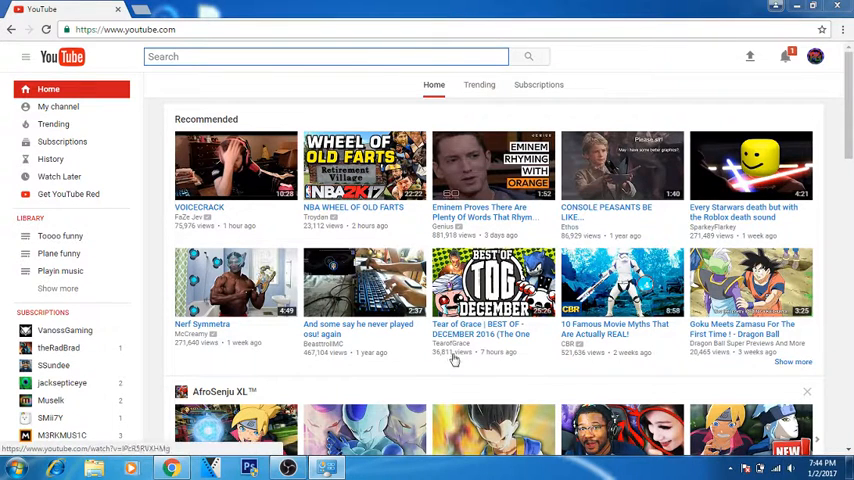
{"action": "mouse_move", "coordinate": [78, 124]}
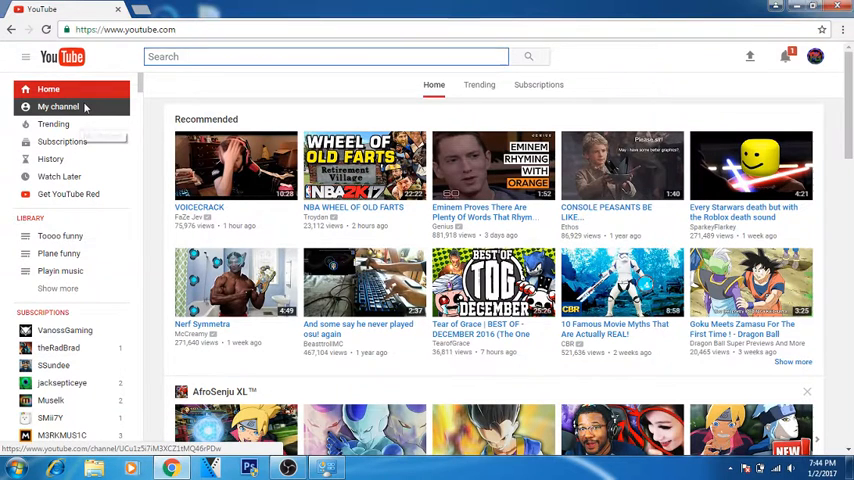
- Go to My channel from the left sidebar to show the channel banner and featured playlist
{"action": "left_click", "coordinate": [58, 105]}
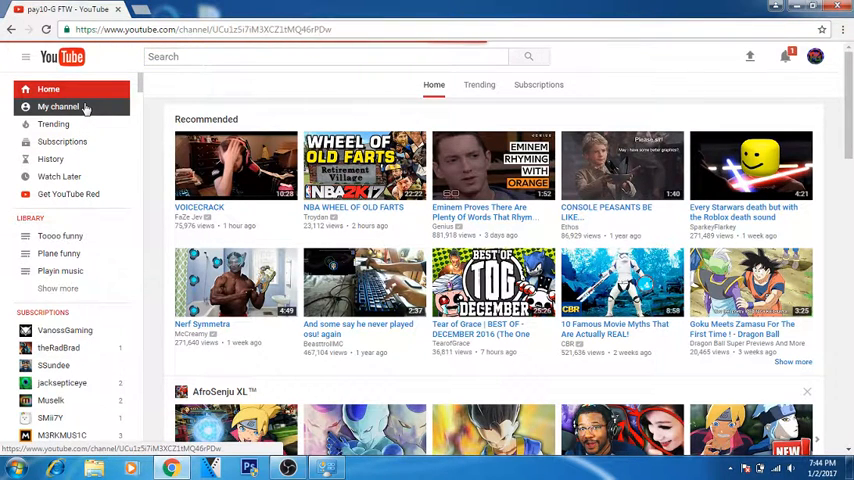
{"action": "left_click", "coordinate": [57, 103]}
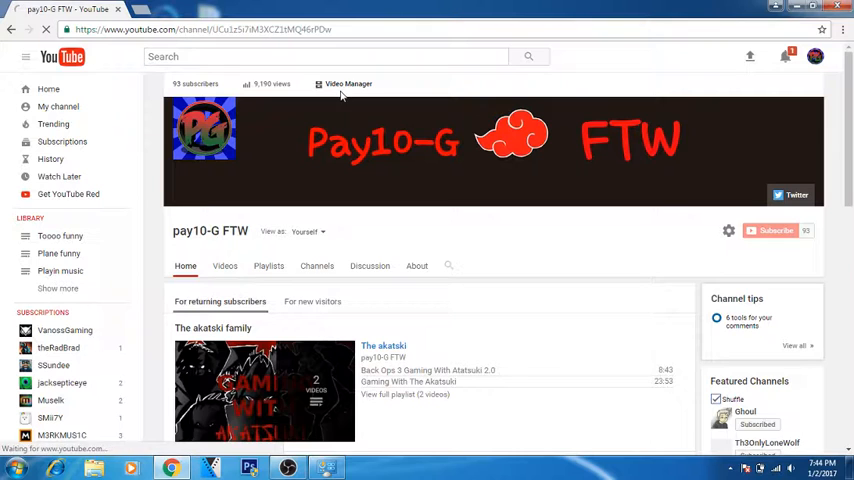
- Open Video Manager and go to page 3 of the uploaded videos
{"action": "left_click", "coordinate": [348, 83]}
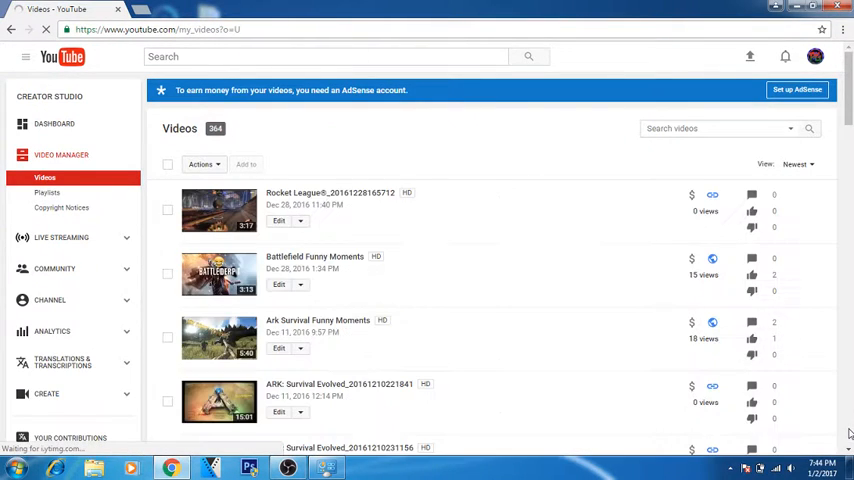
{"action": "scroll", "scroll_direction": "down", "scroll_amount": 3}
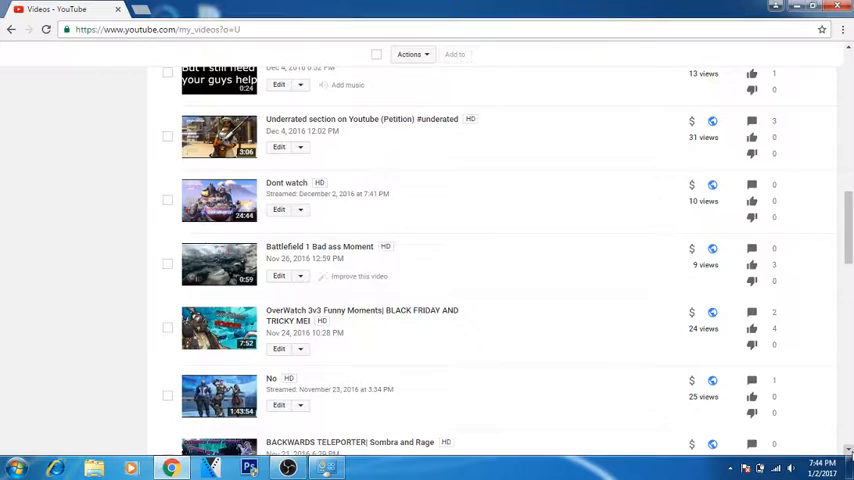
{"action": "scroll", "scroll_direction": "down", "scroll_amount": 3}
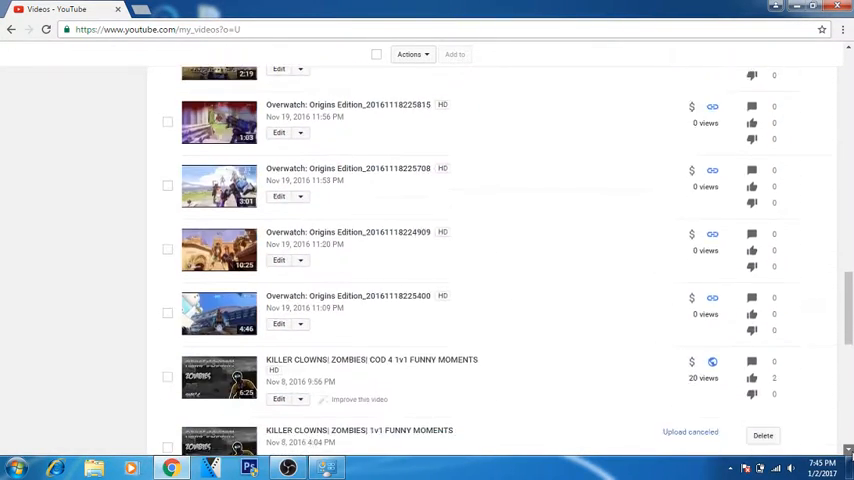
{"action": "scroll", "scroll_direction": "down", "scroll_amount": 3}
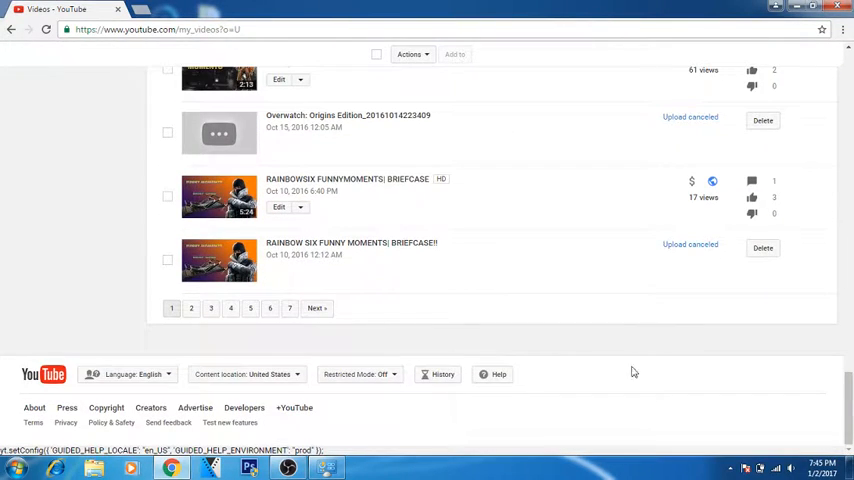
{"action": "left_click", "coordinate": [210, 308]}
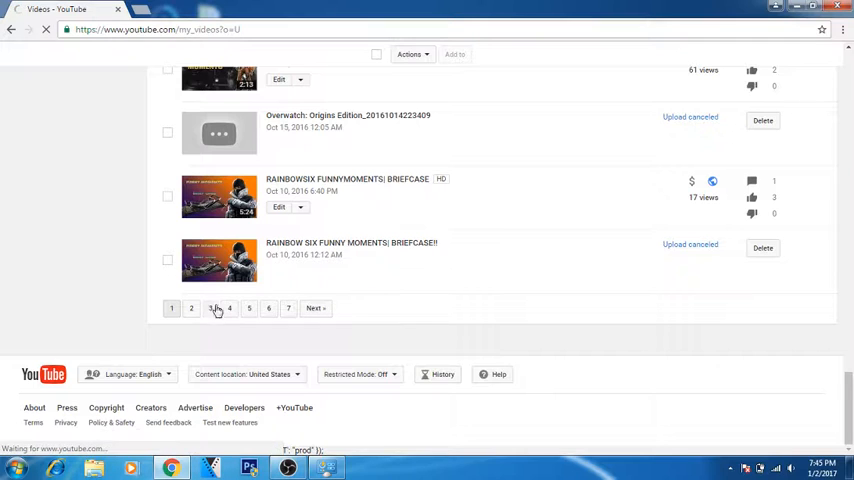
{"action": "left_click", "coordinate": [210, 308]}
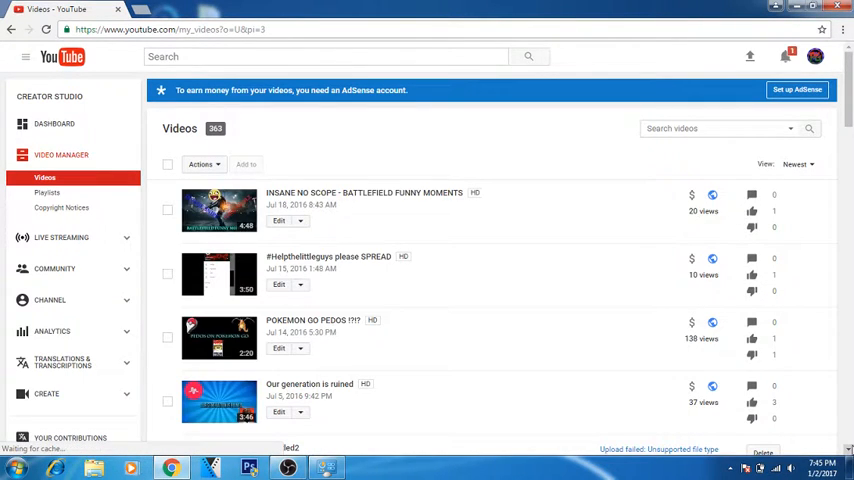
- Scroll down to the BUNNYF1UFF VS RED HOODIE FULL BATTLE video and open it
{"action": "scroll", "scroll_direction": "down", "scroll_amount": 3}
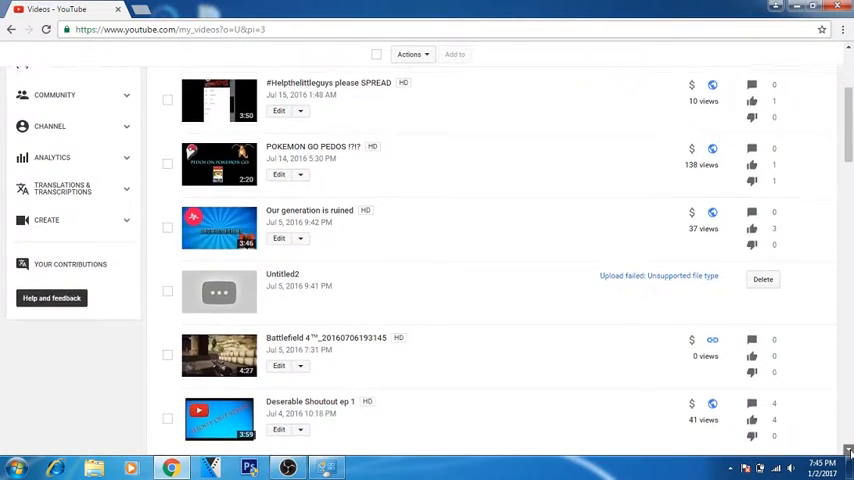
{"action": "scroll", "scroll_direction": "down", "scroll_amount": 3}
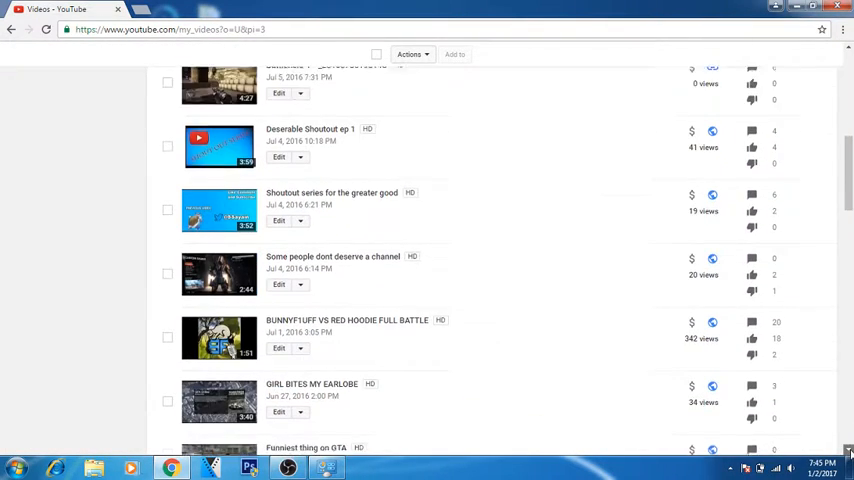
{"action": "scroll", "scroll_direction": "down", "scroll_amount": 3}
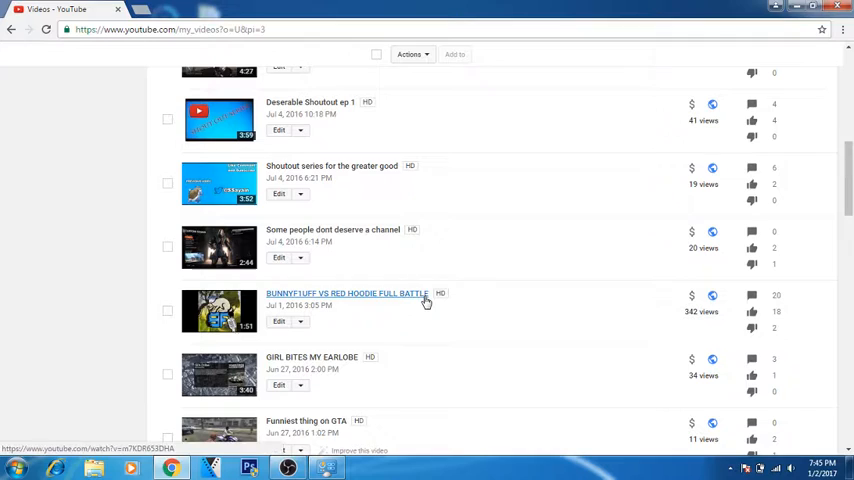
{"action": "mouse_move", "coordinate": [430, 318]}
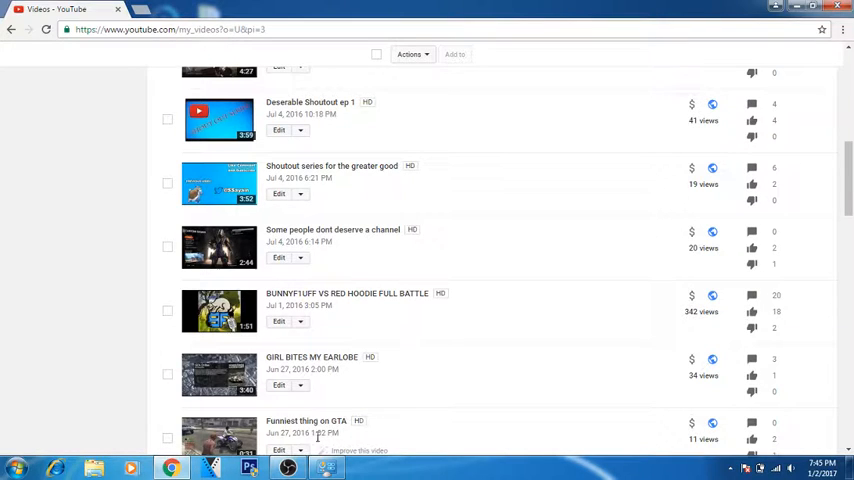
{"action": "mouse_move", "coordinate": [368, 338]}
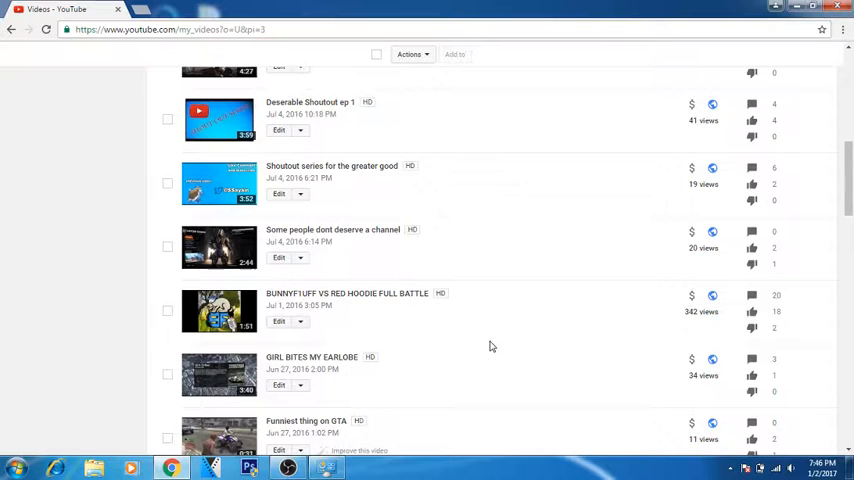
{"action": "mouse_move", "coordinate": [435, 297]}
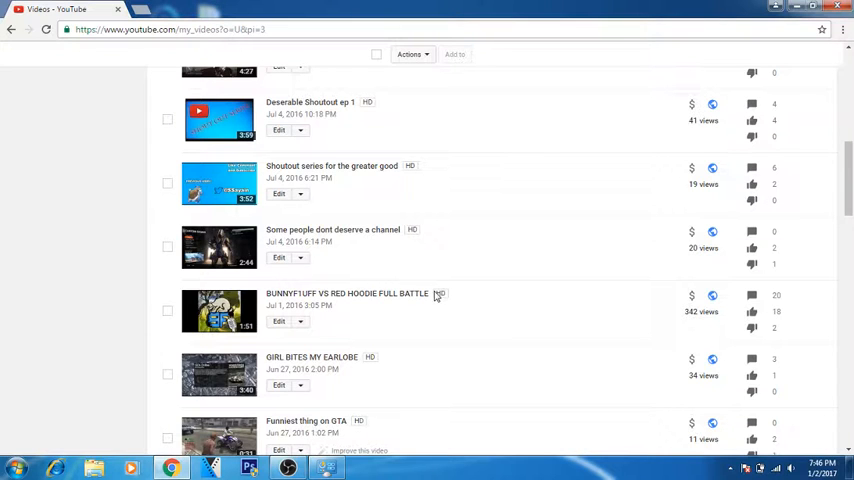
{"action": "mouse_move", "coordinate": [408, 300]}
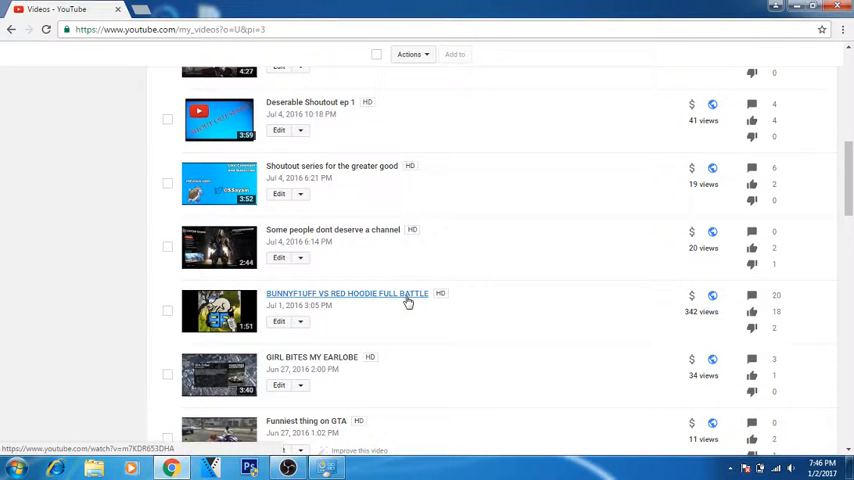
{"action": "left_click", "coordinate": [347, 293]}
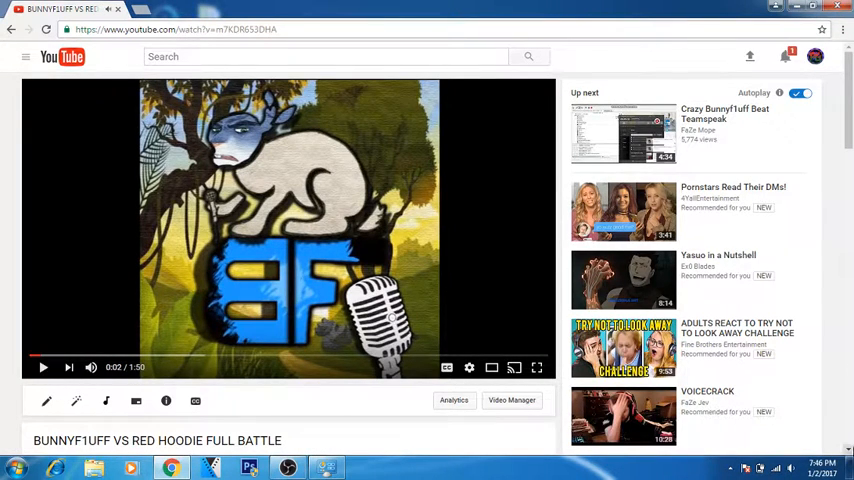
- Scroll past the description to Comments and expand all replies to the top comment
{"action": "scroll", "scroll_direction": "down", "scroll_amount": 3}
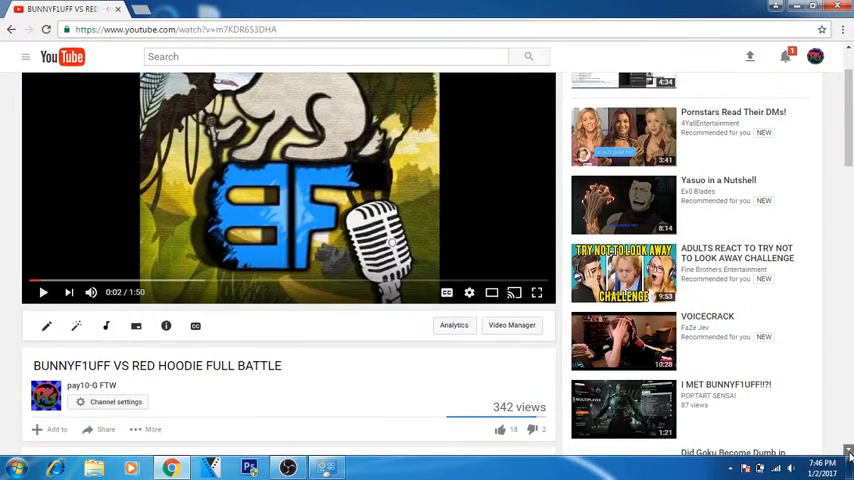
{"action": "scroll", "scroll_direction": "down", "scroll_amount": 3}
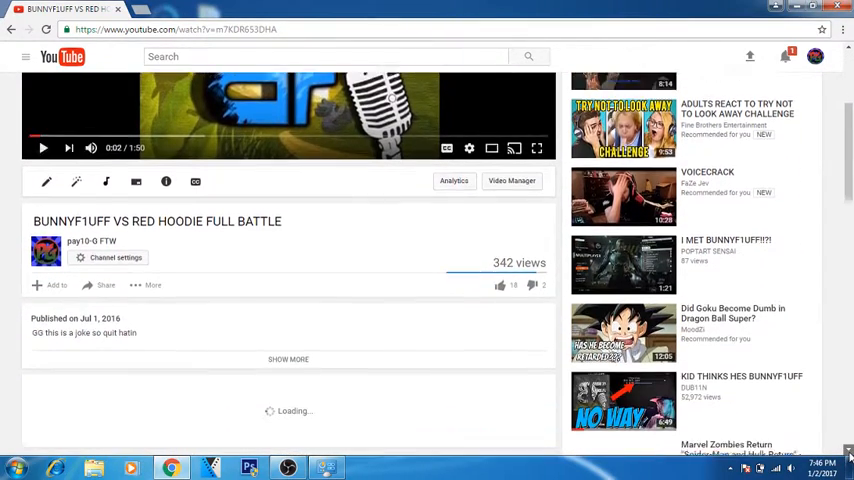
{"action": "scroll", "scroll_direction": "down", "scroll_amount": 3}
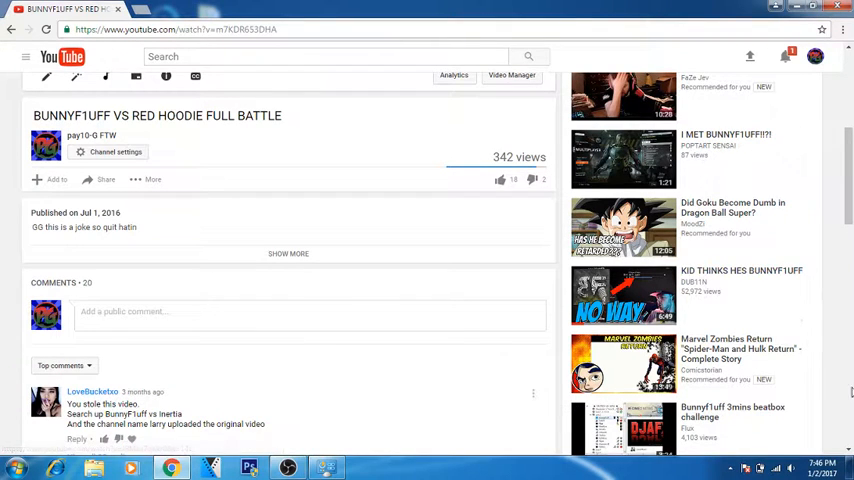
{"action": "scroll", "scroll_direction": "down", "scroll_amount": 3}
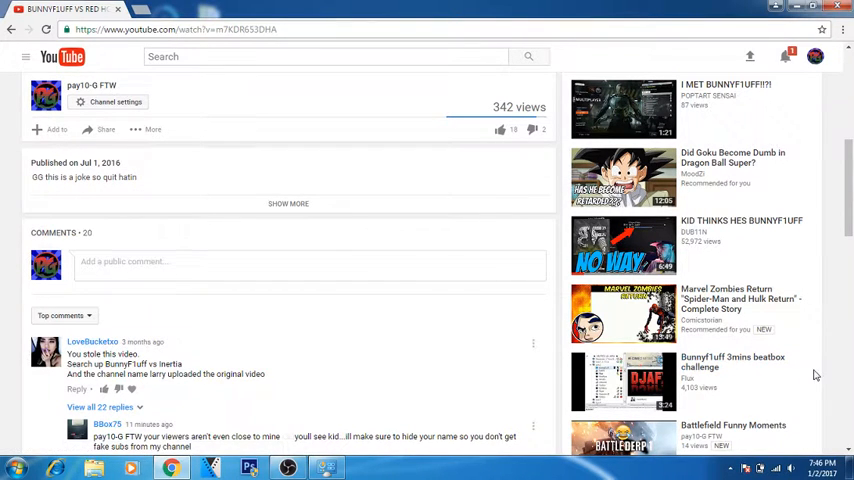
{"action": "scroll", "scroll_direction": "down", "scroll_amount": 3}
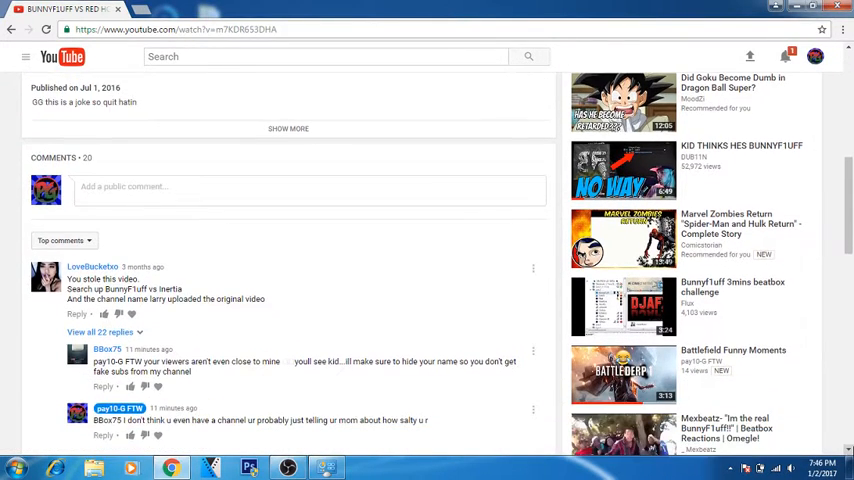
{"action": "mouse_move", "coordinate": [190, 323]}
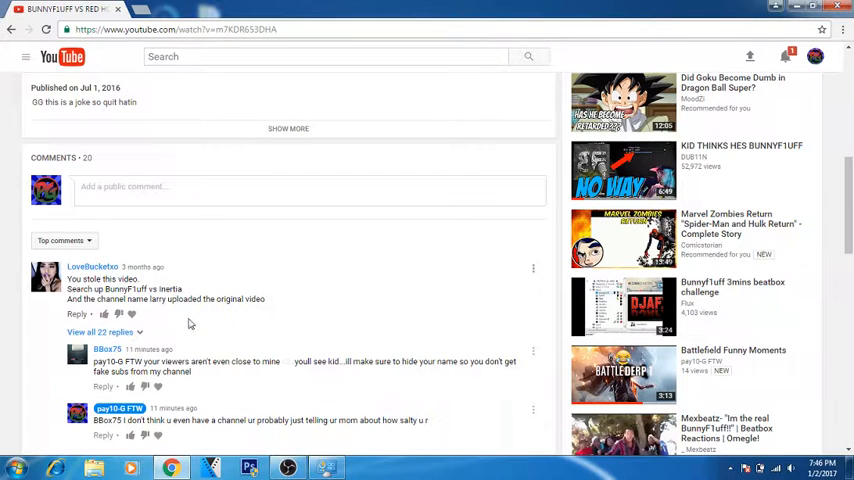
{"action": "mouse_move", "coordinate": [223, 330]}
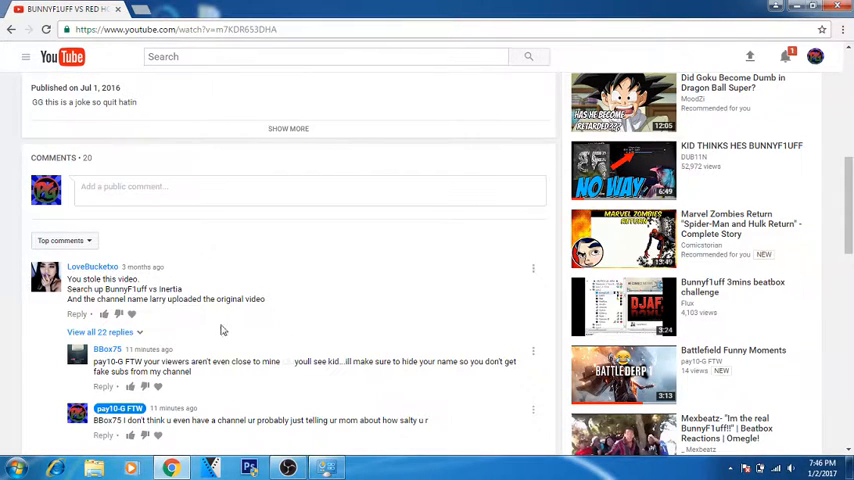
{"action": "scroll", "scroll_direction": "down", "scroll_amount": 3}
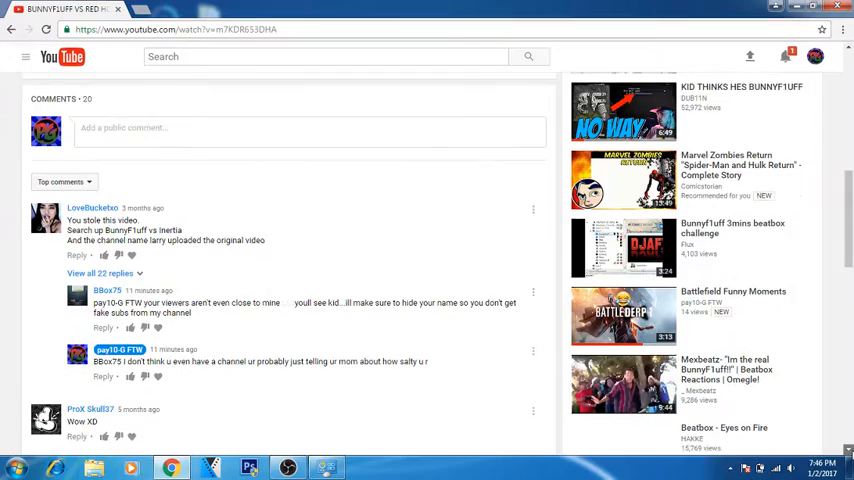
{"action": "scroll", "scroll_direction": "down", "scroll_amount": 3}
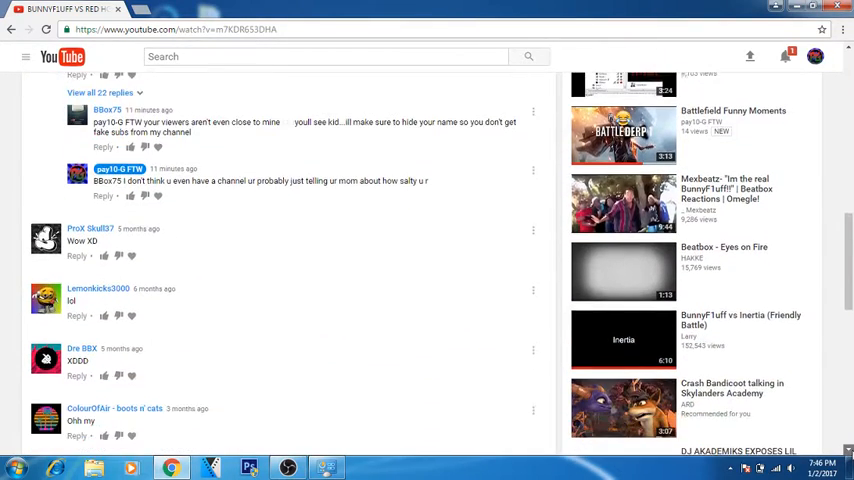
{"action": "scroll", "scroll_direction": "down", "scroll_amount": 3}
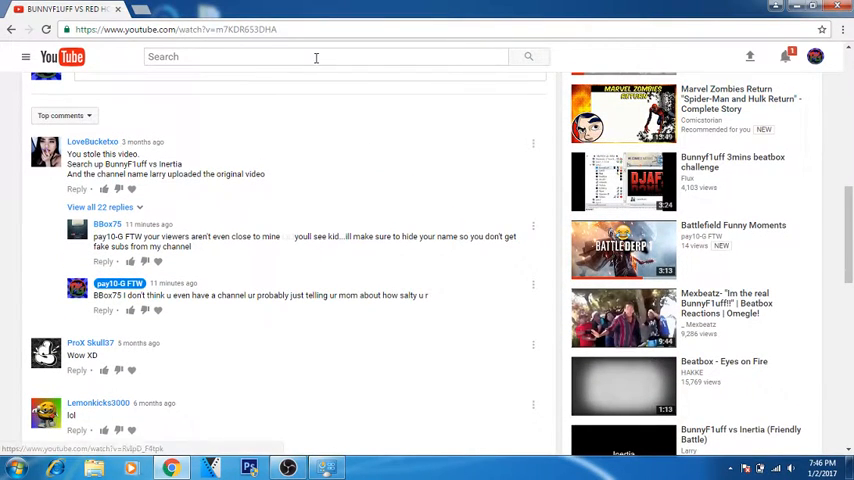
{"action": "mouse_move", "coordinate": [120, 142]}
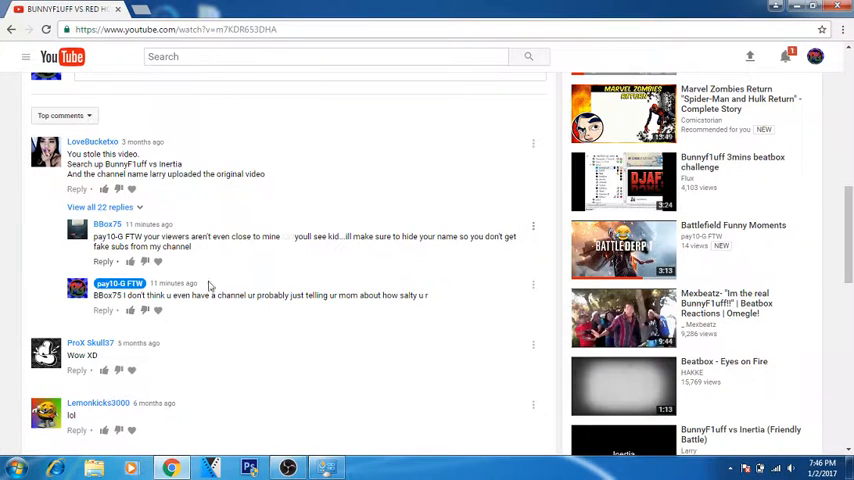
{"action": "left_click", "coordinate": [79, 207]}
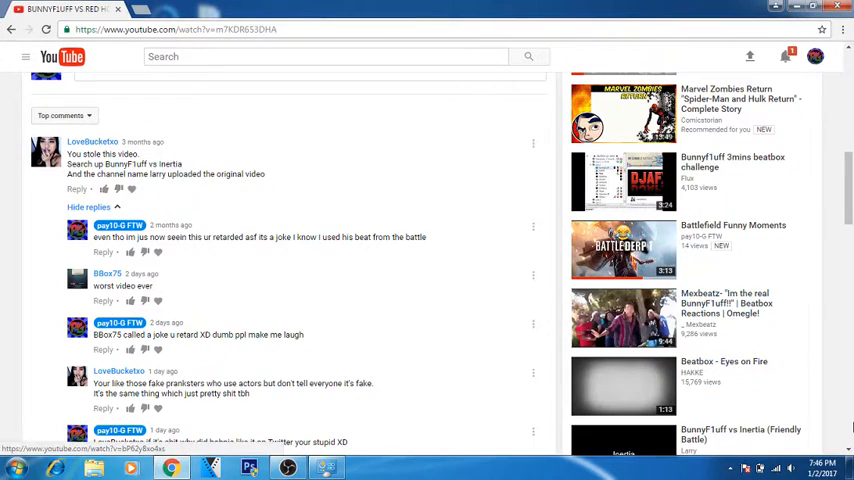
- Scroll through the expanded replies to the thread's bottom, near the next top-level comment
{"action": "scroll", "scroll_direction": "down", "scroll_amount": 3}
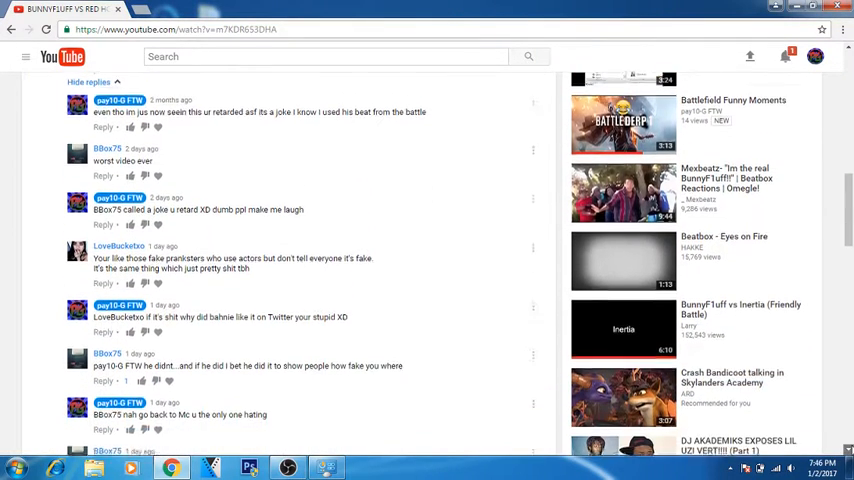
{"action": "scroll", "scroll_direction": "down", "scroll_amount": 3}
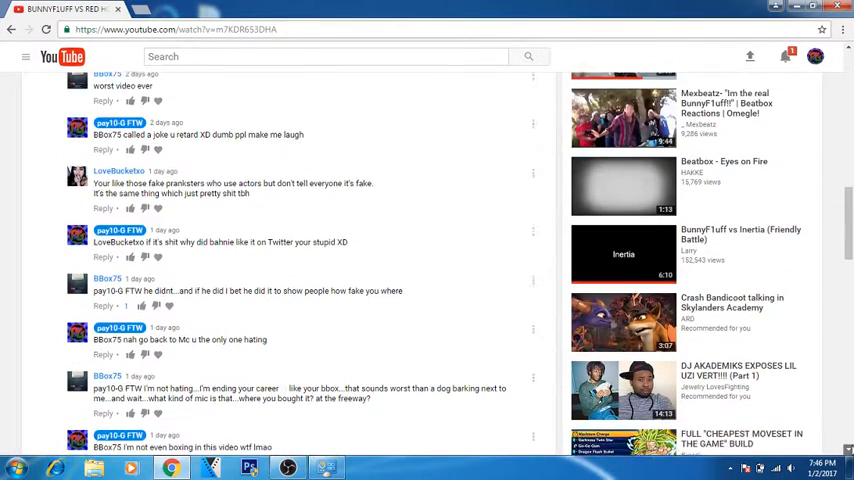
{"action": "scroll", "scroll_direction": "down", "scroll_amount": 3}
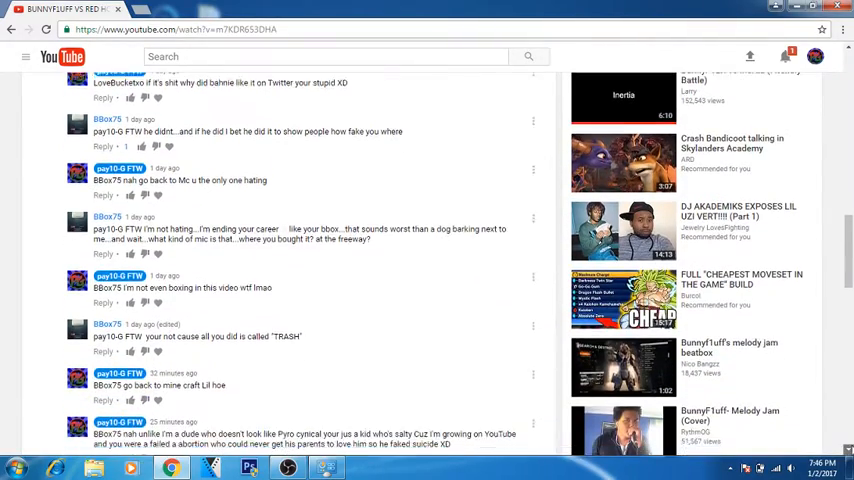
{"action": "scroll", "scroll_direction": "down", "scroll_amount": 3}
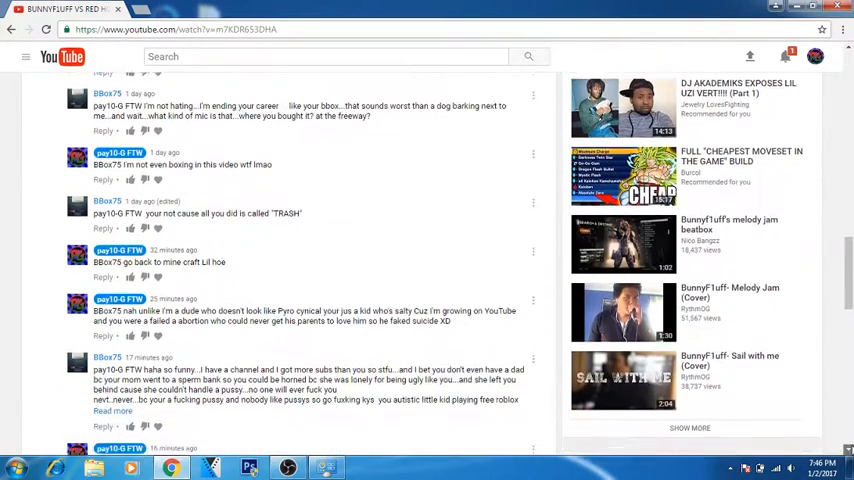
{"action": "scroll", "scroll_direction": "down", "scroll_amount": 3}
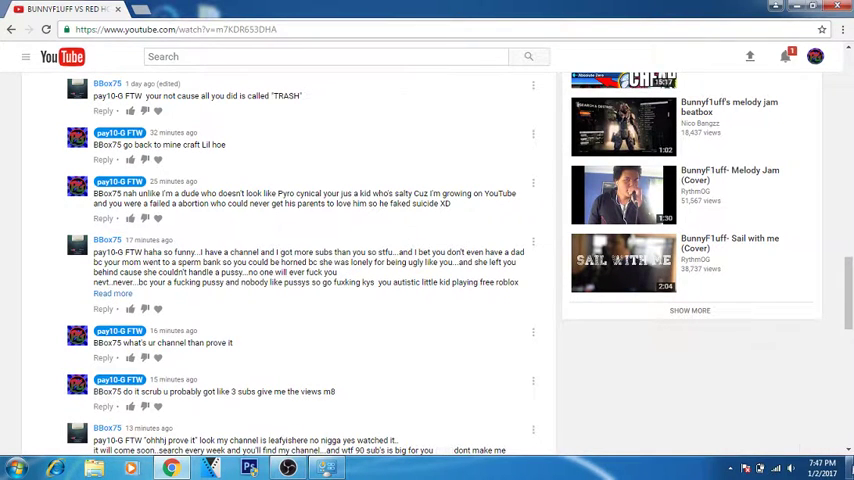
{"action": "scroll", "scroll_direction": "down", "scroll_amount": 3}
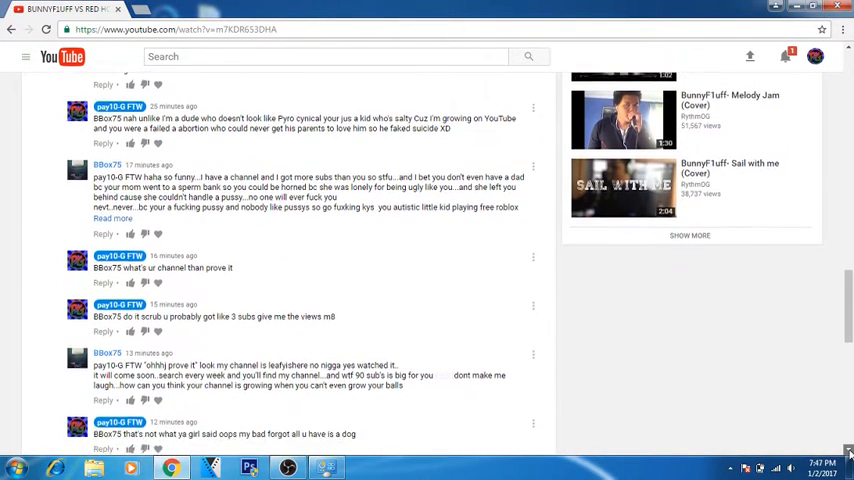
{"action": "scroll", "scroll_direction": "down", "scroll_amount": 3}
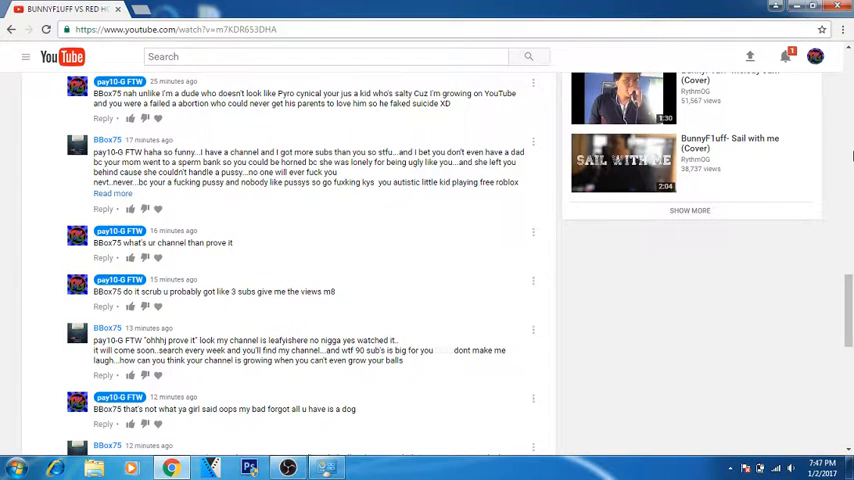
{"action": "mouse_move", "coordinate": [819, 402]}
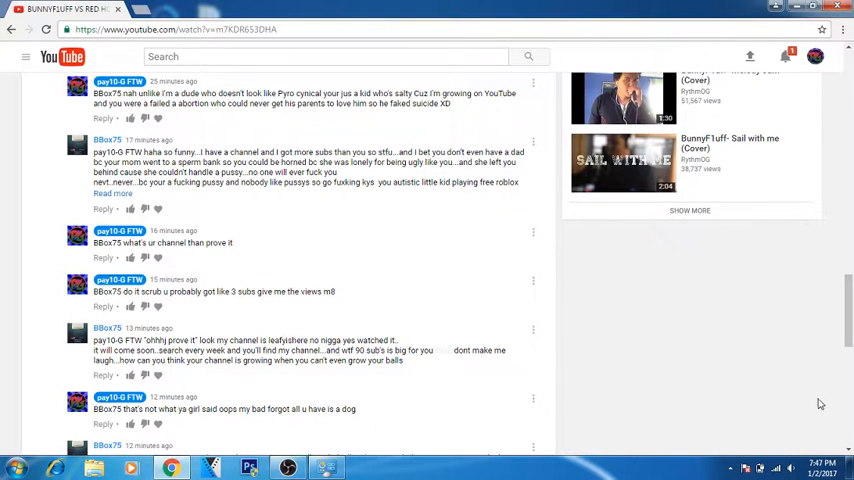
{"action": "scroll", "scroll_direction": "down", "scroll_amount": 3}
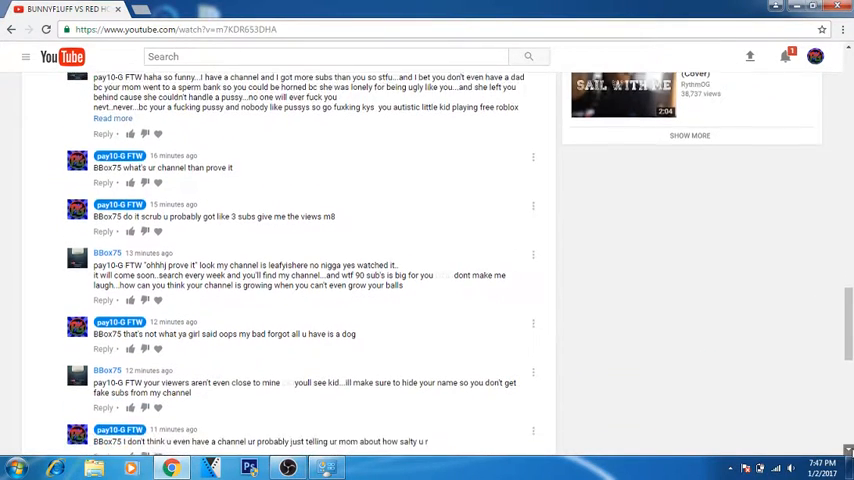
{"action": "scroll", "scroll_direction": "down", "scroll_amount": 3}
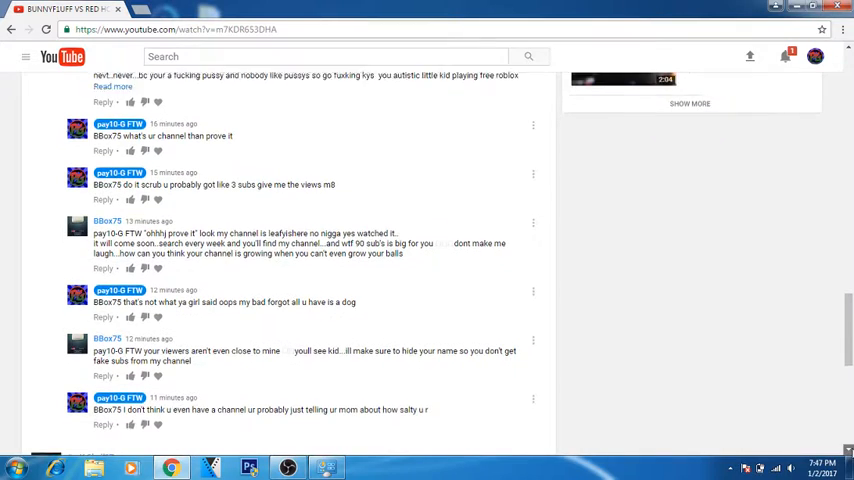
{"action": "scroll", "scroll_direction": "down", "scroll_amount": 3}
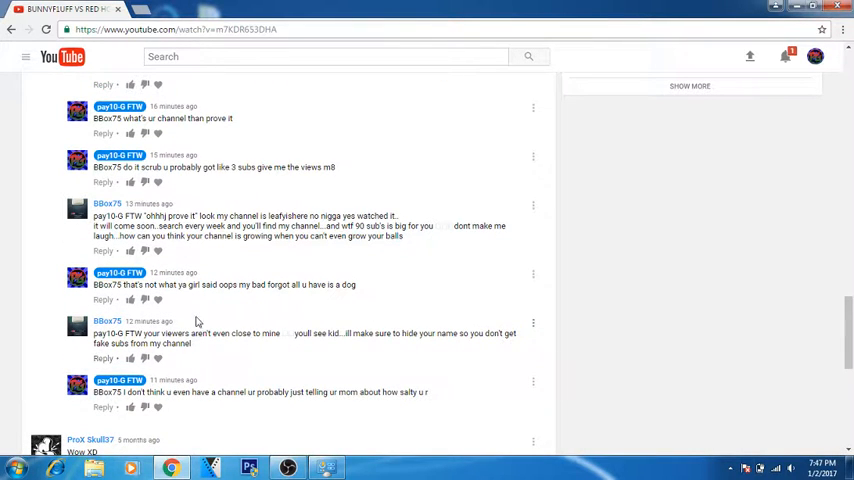
{"action": "mouse_move", "coordinate": [253, 144]}
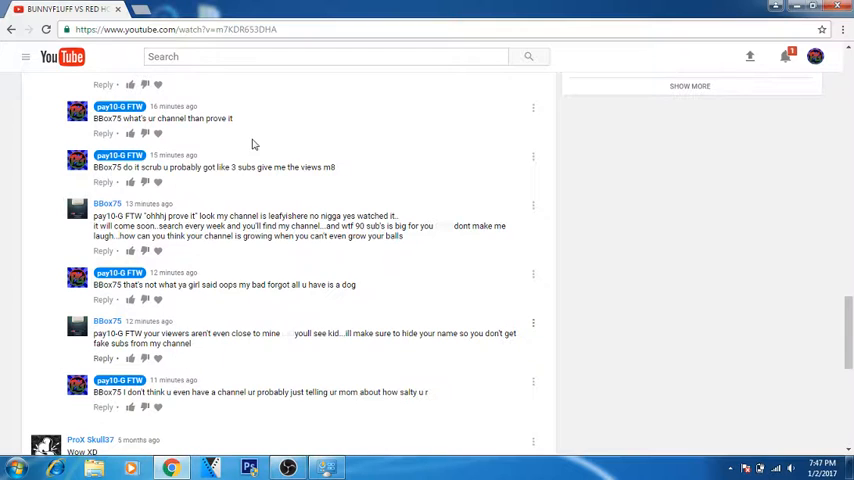
{"action": "mouse_move", "coordinate": [204, 333]}
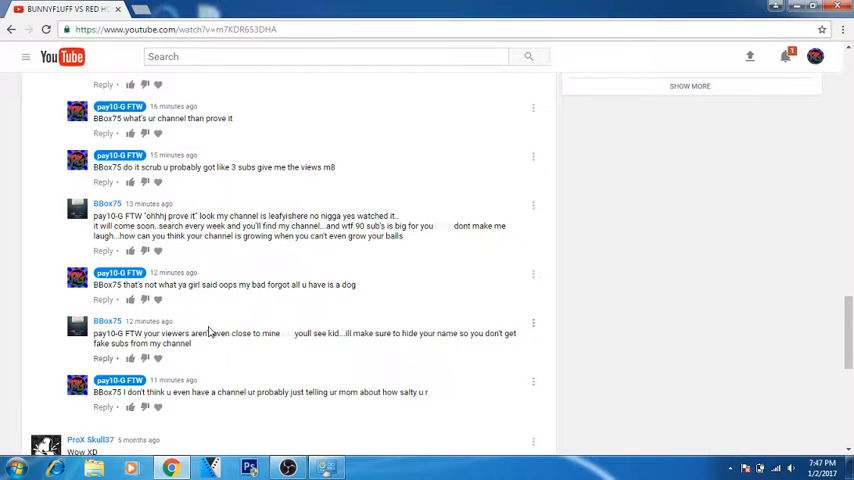
{"action": "mouse_move", "coordinate": [378, 313]}
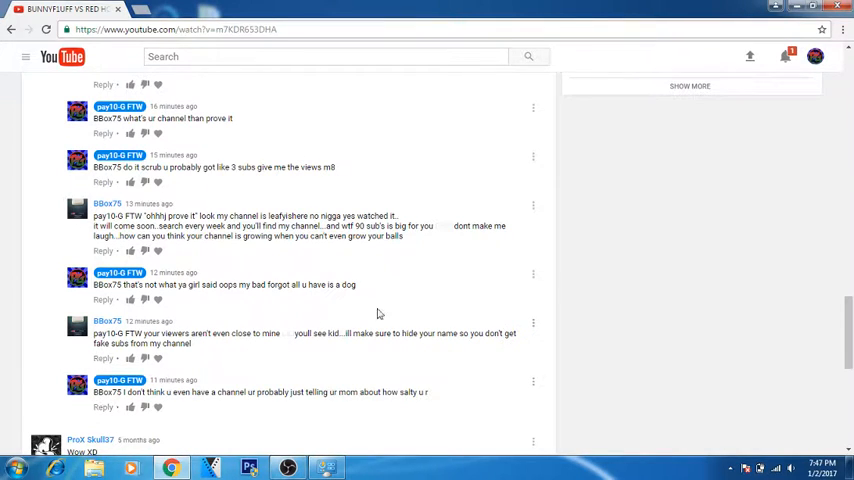
{"action": "mouse_move", "coordinate": [434, 345]}
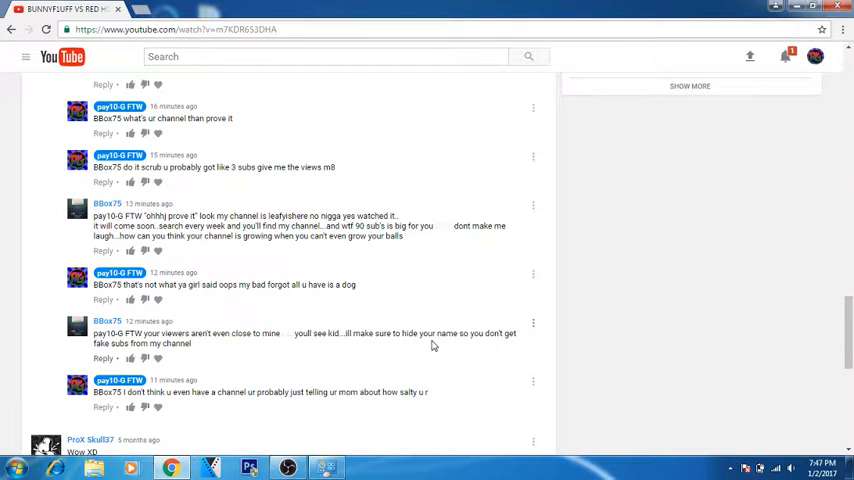
{"action": "mouse_move", "coordinate": [395, 365]}
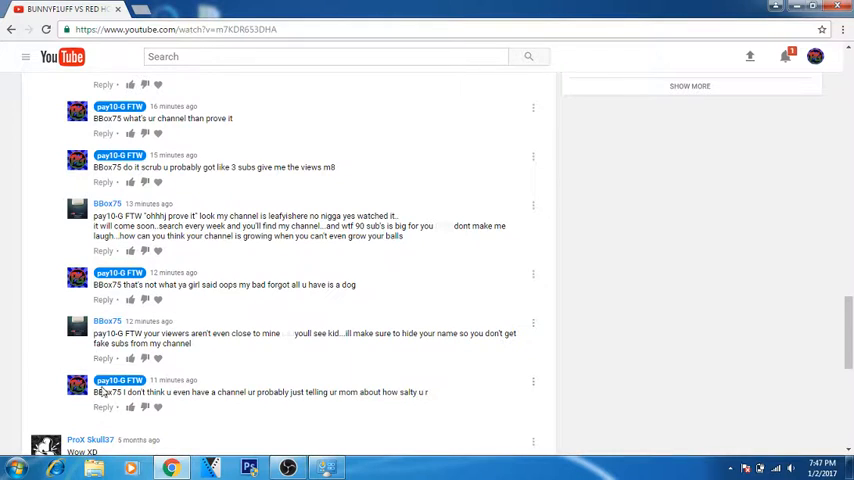
{"action": "mouse_move", "coordinate": [130, 360]}
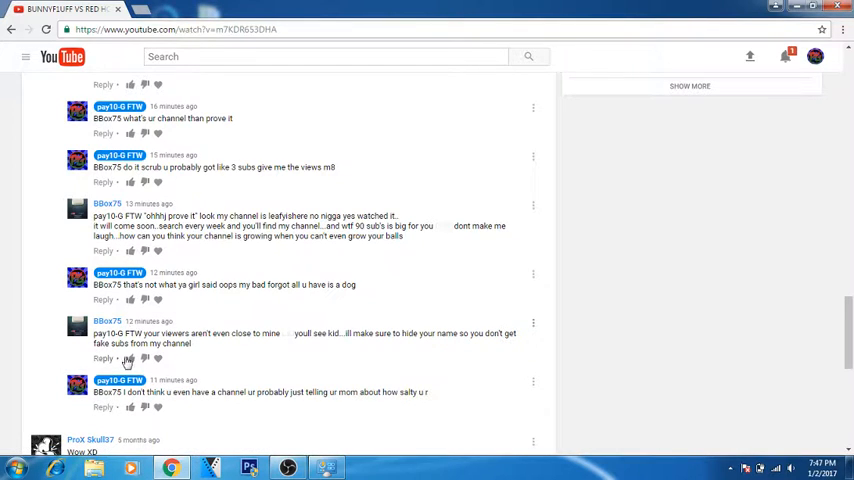
- Post a reply to BBox75 about proving 'my con… more than yours' and 'your trash channel again'
{"action": "left_click", "coordinate": [103, 358]}
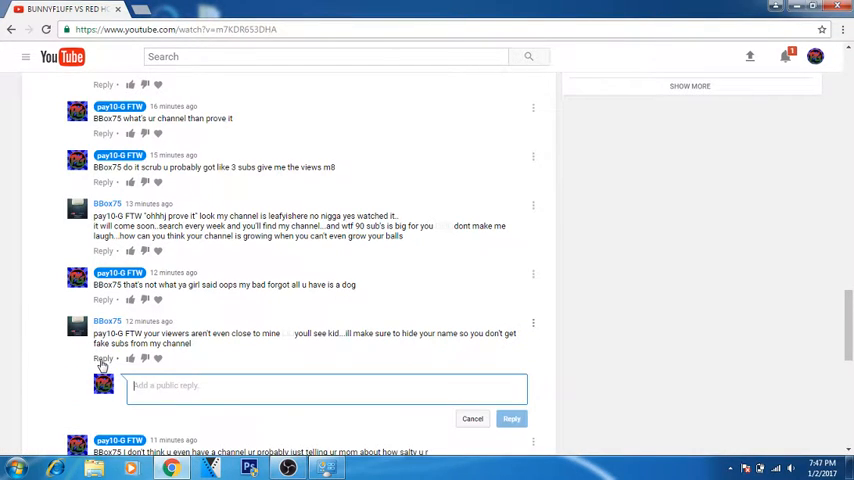
{"action": "type", "text": "rlly fake subs"}
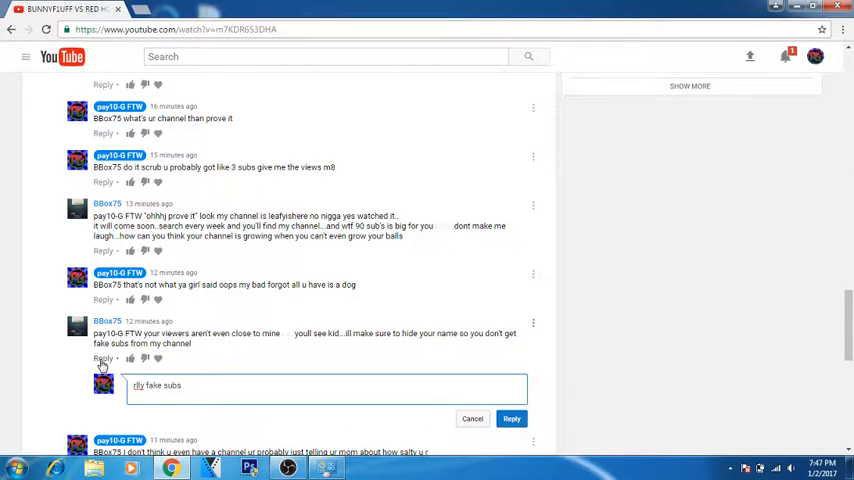
{"action": "type", "text": "prov"}
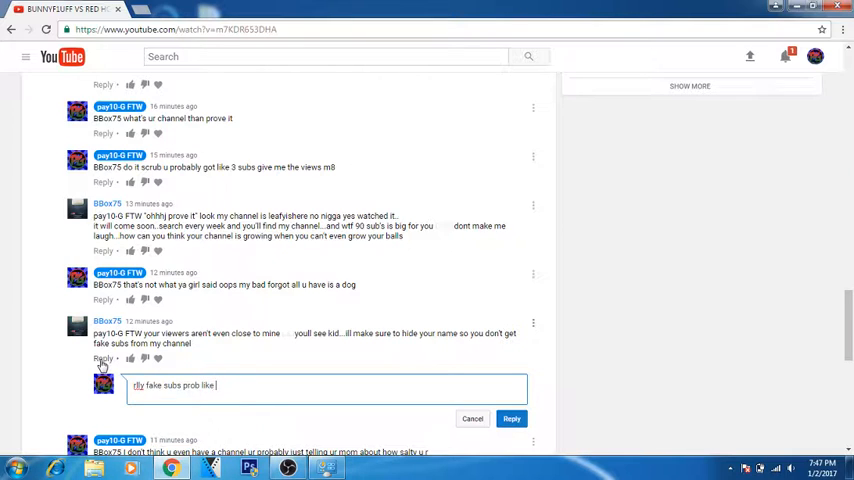
{"action": "type", "text": "my content"}
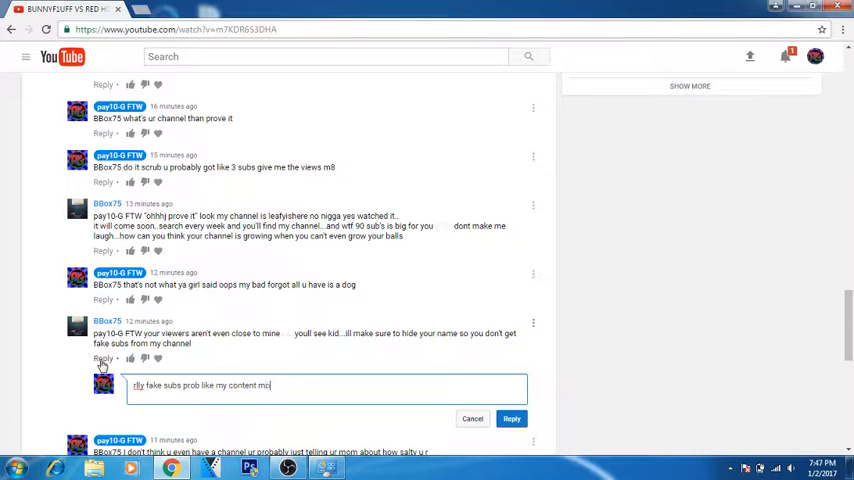
{"action": "type", "text": "more than"}
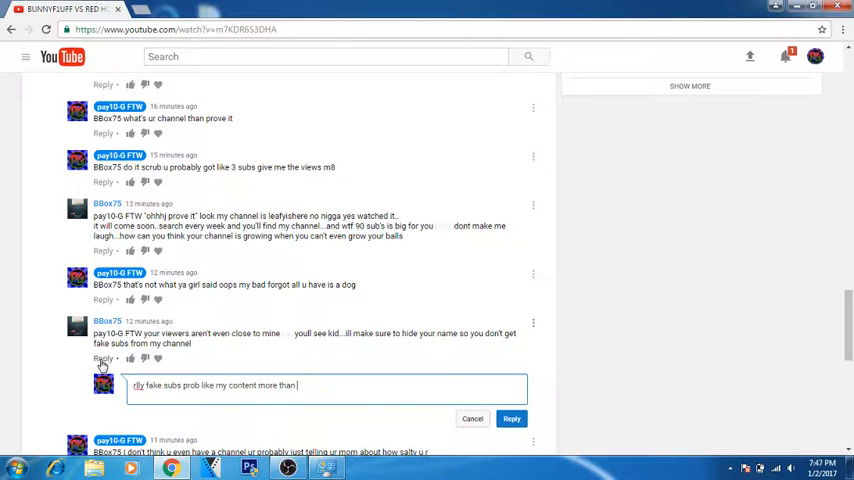
{"action": "type", "text": "yours whats"}
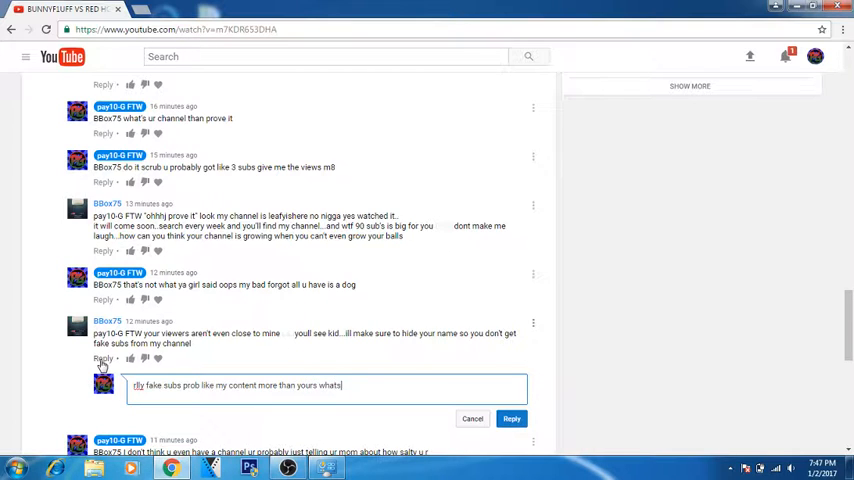
{"action": "type", "text": "your"}
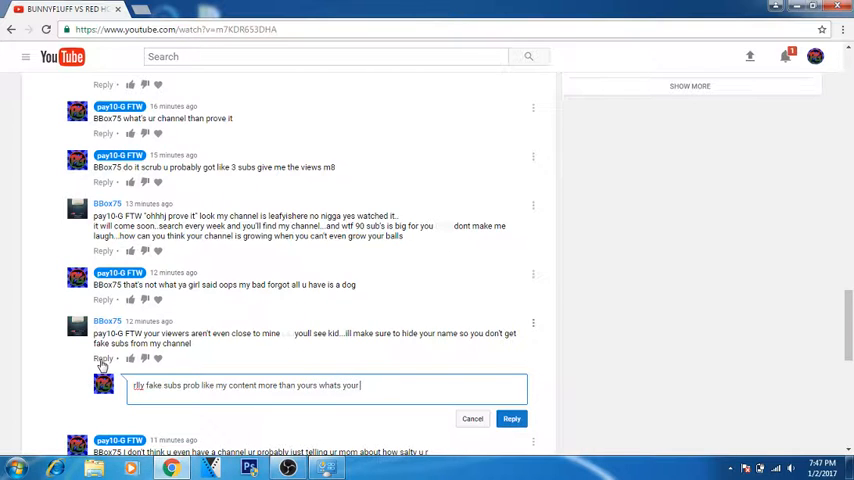
{"action": "type", "text": "trash"}
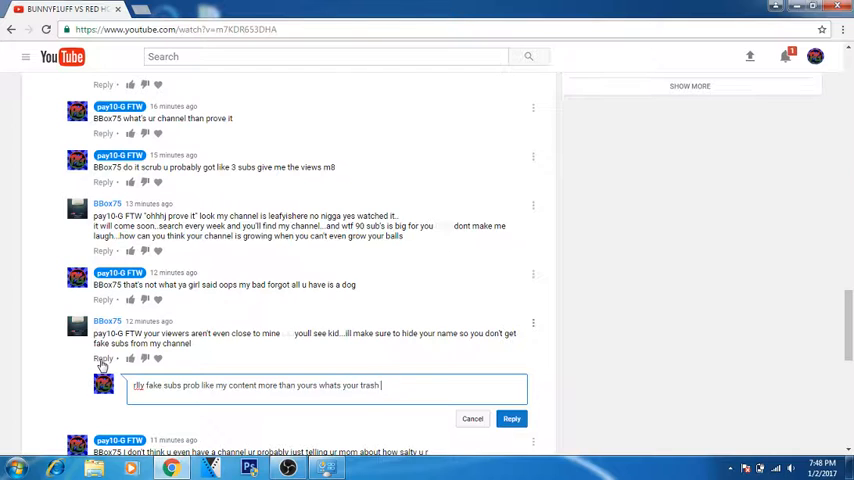
{"action": "type", "text": "channel aga"}
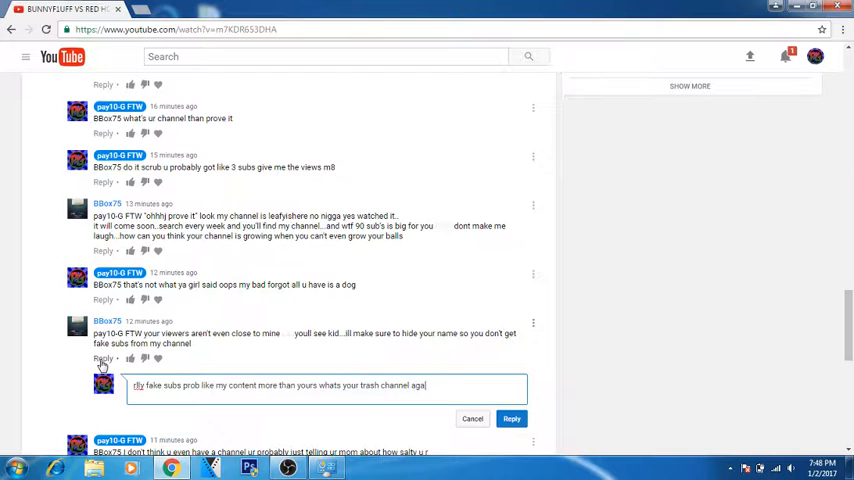
{"action": "type", "text": "again"}
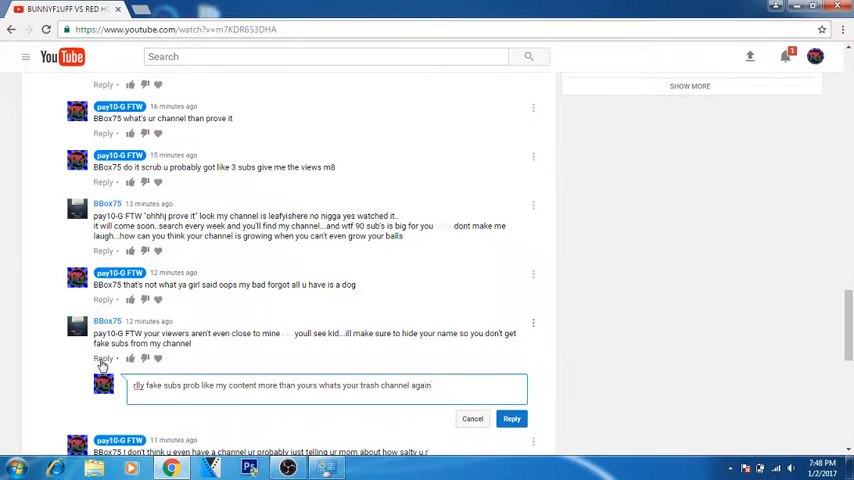
{"action": "left_click", "coordinate": [512, 419]}
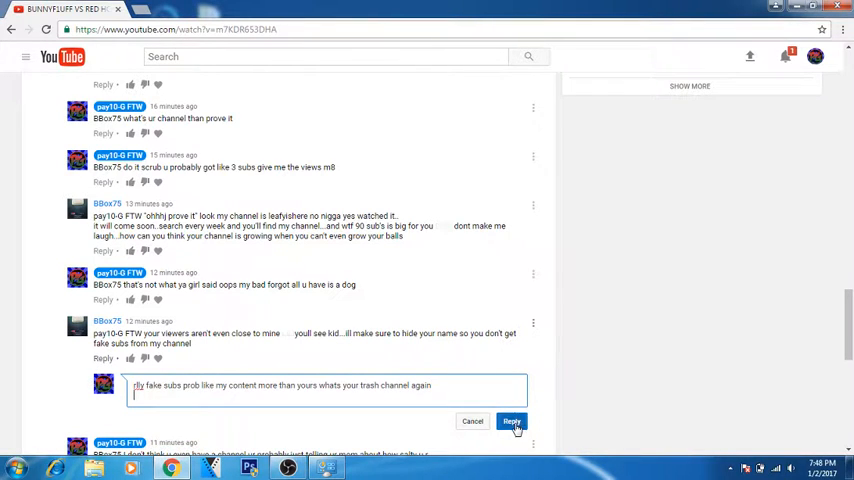
{"action": "left_click", "coordinate": [512, 421]}
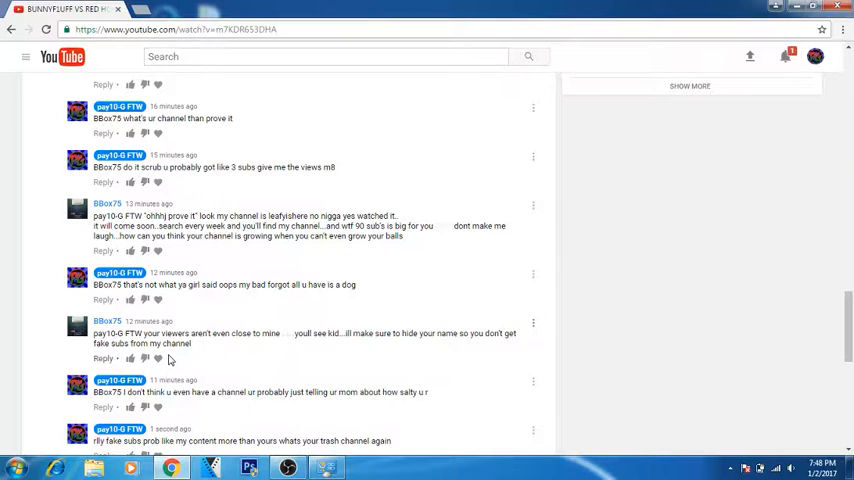
{"action": "mouse_move", "coordinate": [161, 343]}
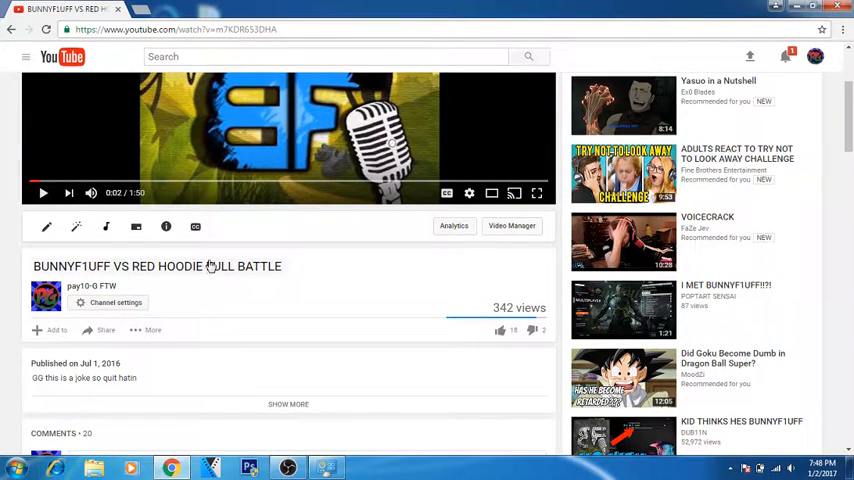
{"action": "mouse_move", "coordinate": [37, 89]}
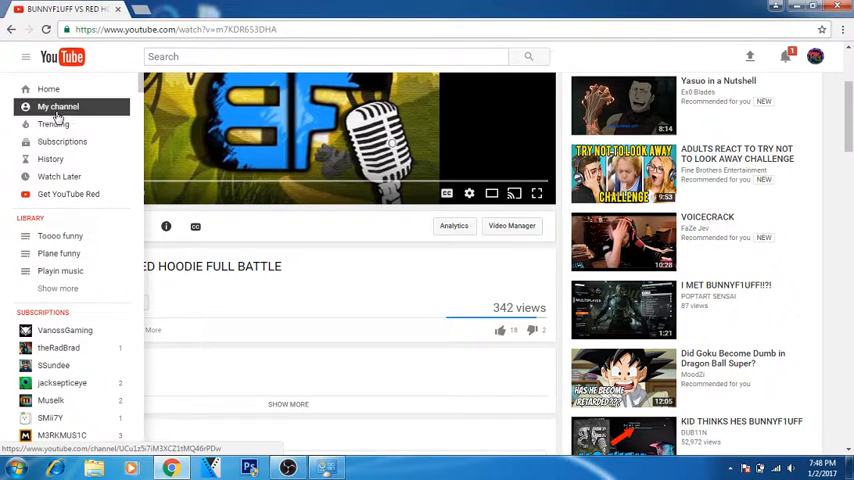
- Go to My channel from the guide menu, showing 93 subscribers and 9,190 views
{"action": "left_click", "coordinate": [57, 106]}
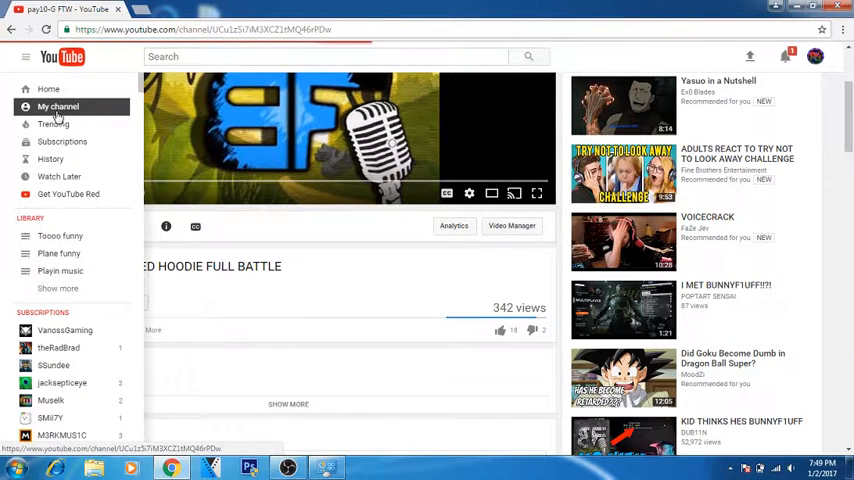
{"action": "left_click", "coordinate": [57, 106]}
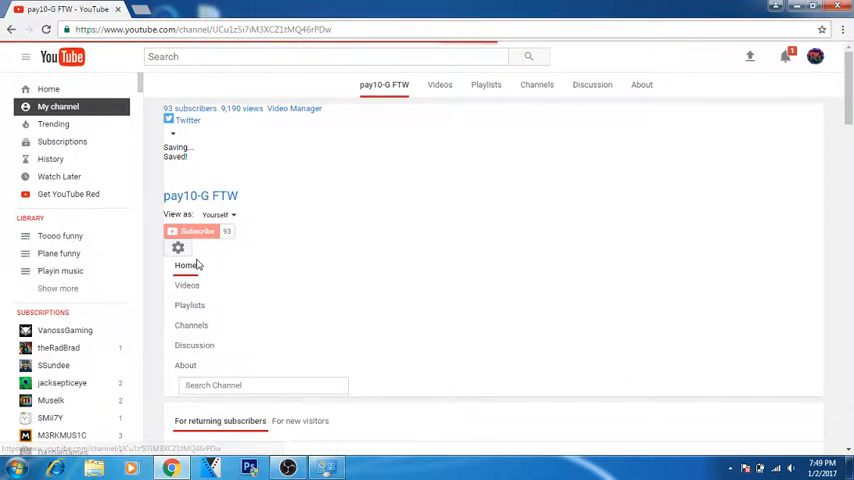